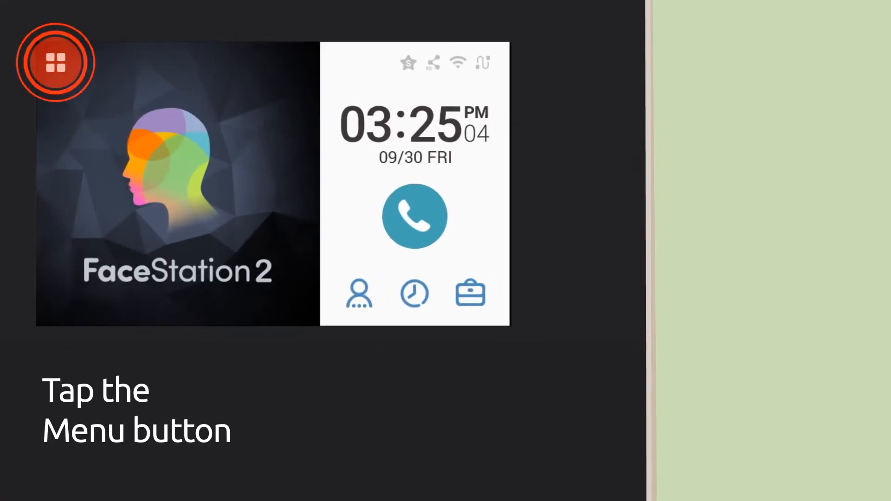
Reach the NETWORK settings from the home screen's main menu
click(57, 62)
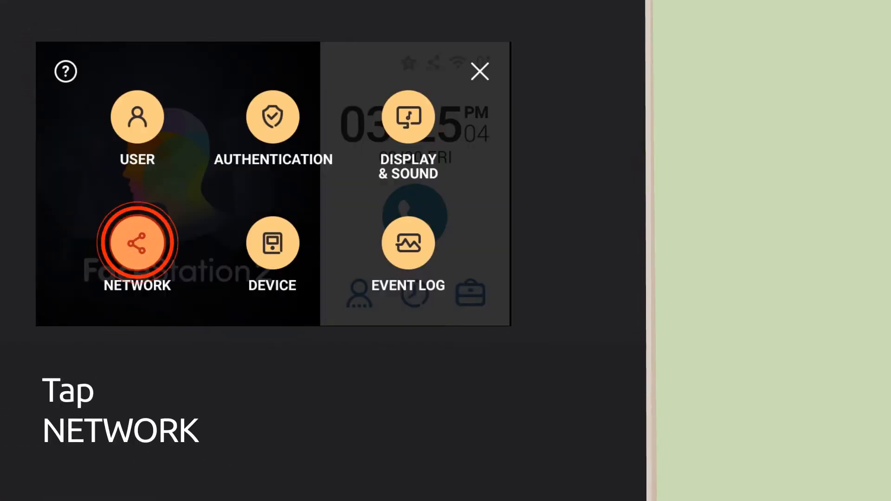
click(136, 242)
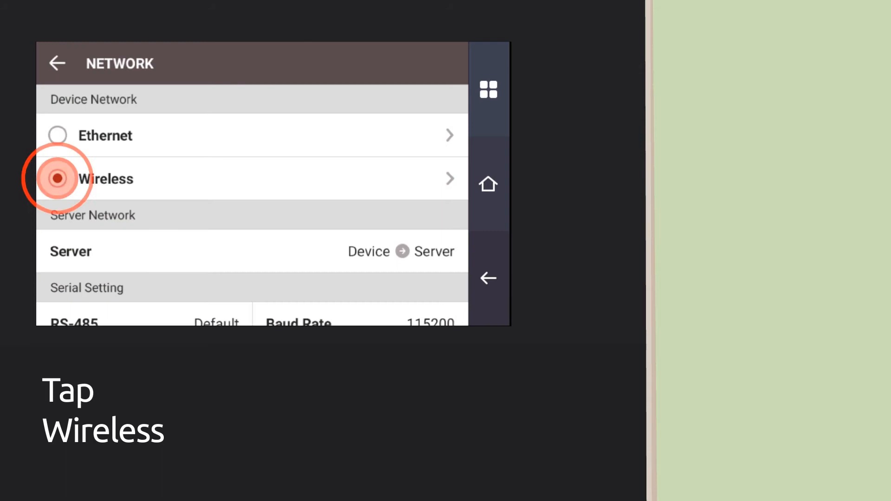
Choose Wireless as the device network to list nearby access points
click(117, 178)
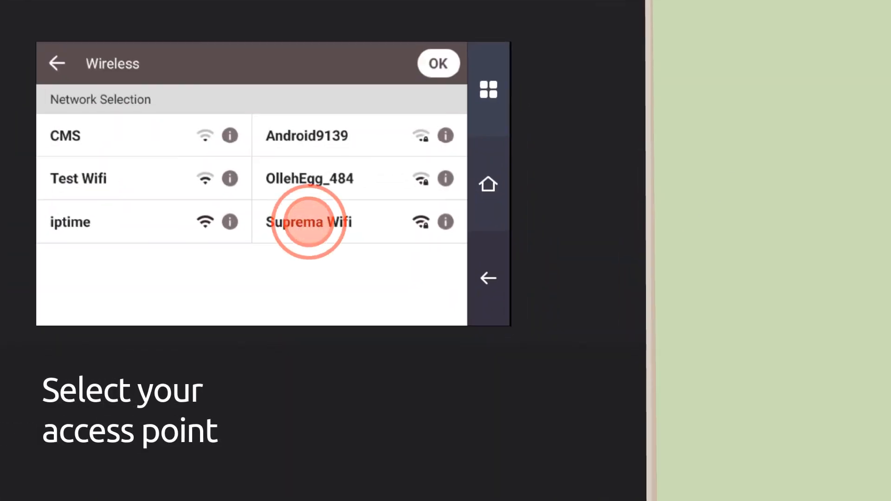
Connect to the Suprema Wifi access point by submitting its password
click(309, 222)
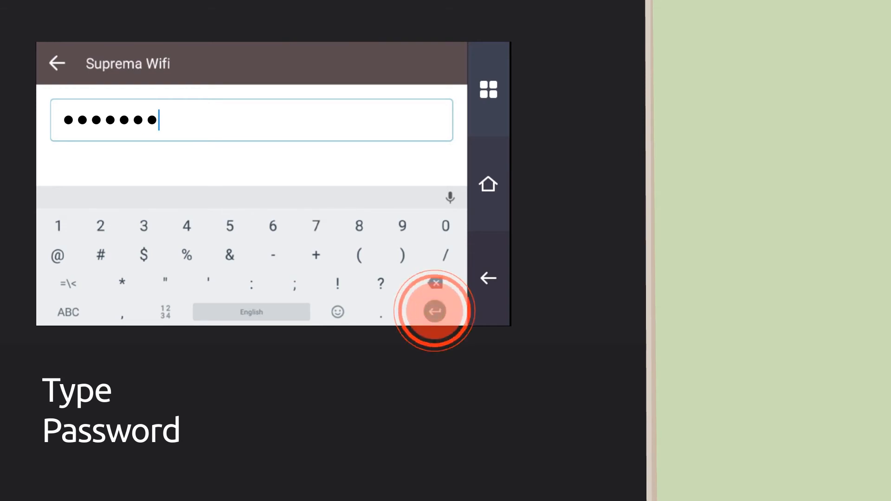
click(435, 311)
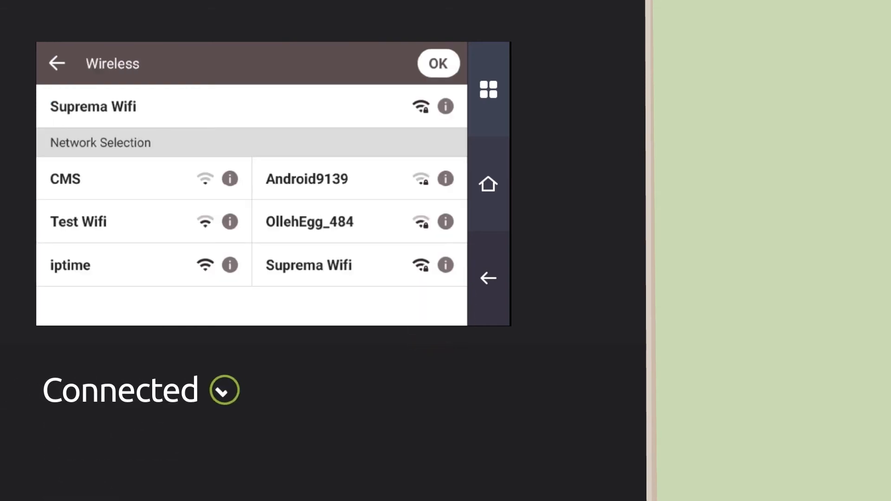